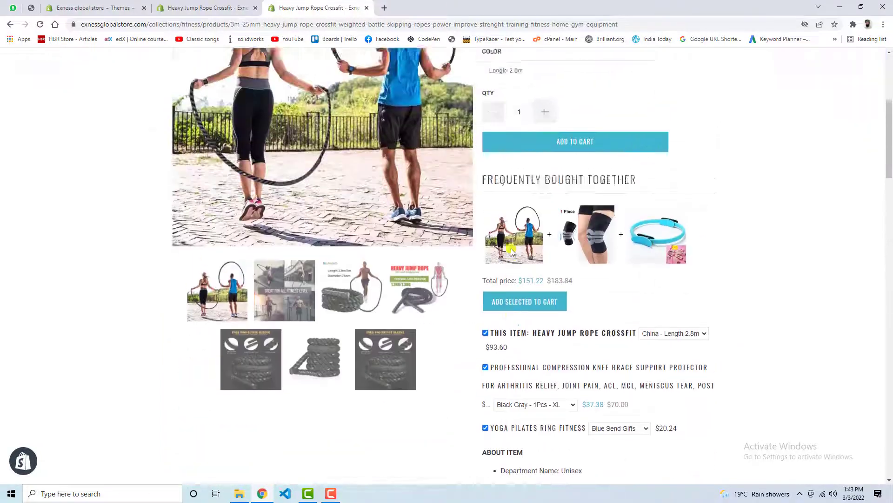
- Review the jump rope product page's Featured Collection, then return to the store's Themes admin tab
{"action": "scroll", "scroll_direction": "down", "scroll_amount": 3}
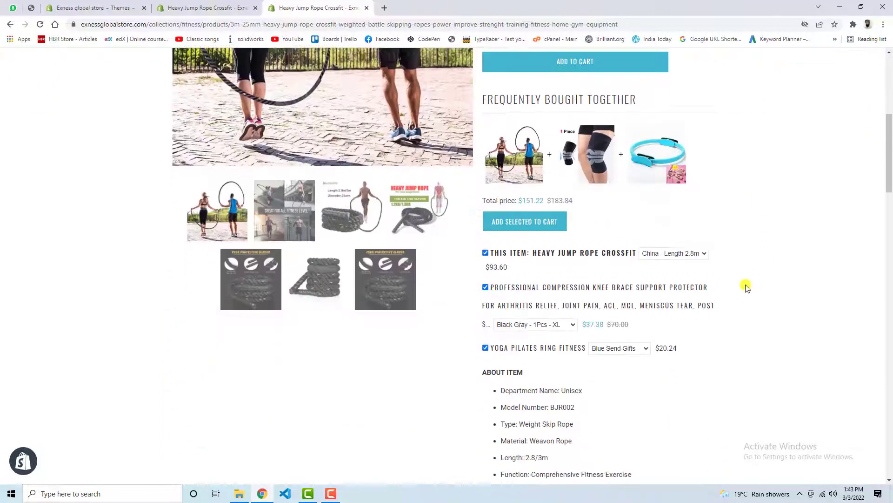
{"action": "scroll", "scroll_direction": "down", "scroll_amount": 3}
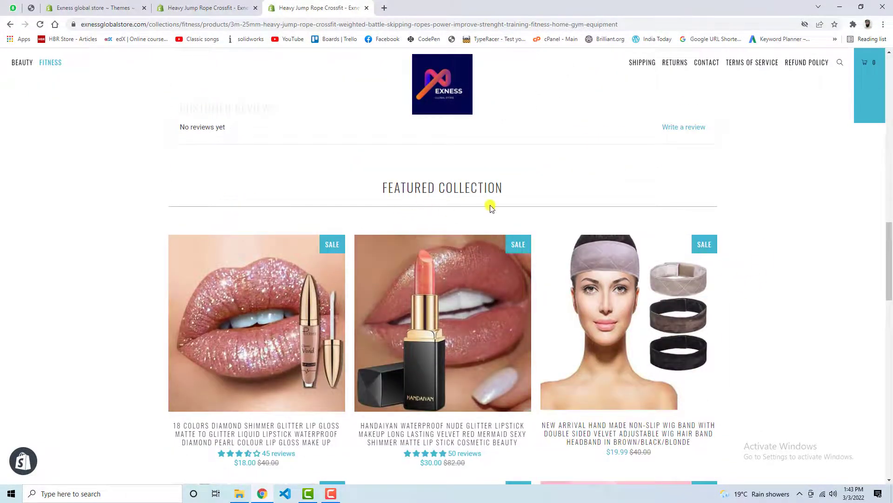
{"action": "left_click", "coordinate": [40, 24]}
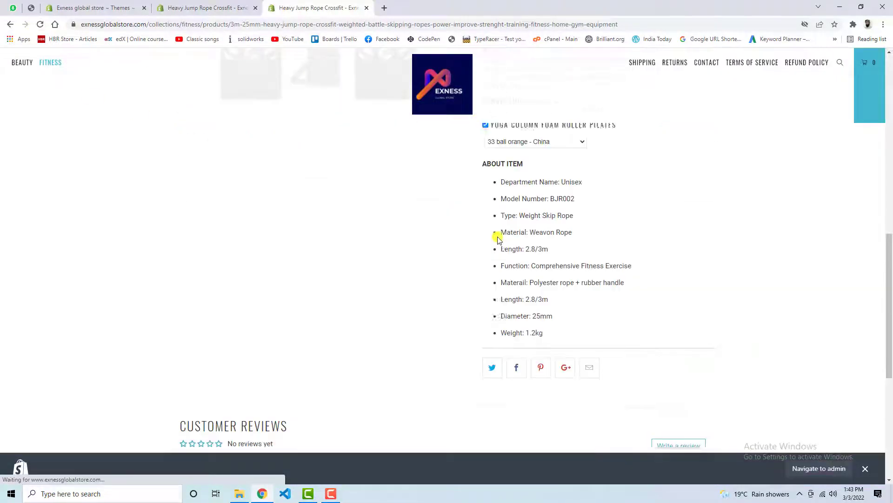
{"action": "scroll", "scroll_direction": "down", "scroll_amount": 3}
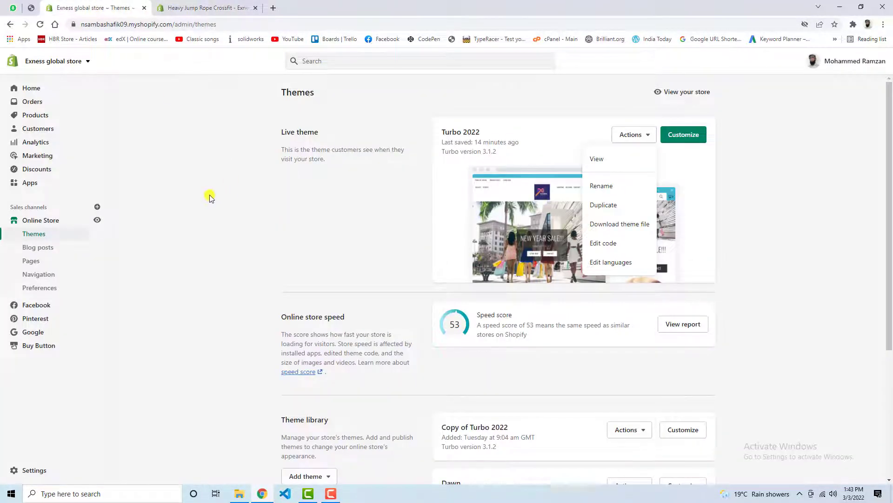
{"action": "mouse_move", "coordinate": [367, 235]}
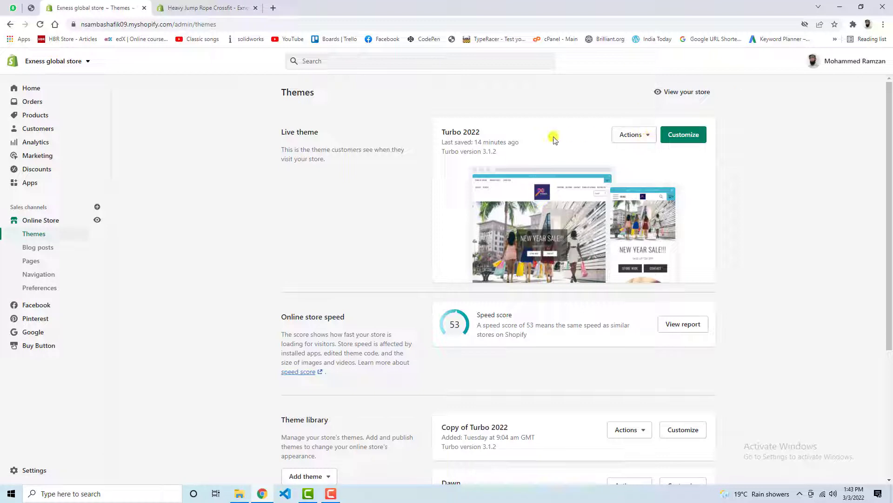
{"action": "mouse_move", "coordinate": [631, 134]}
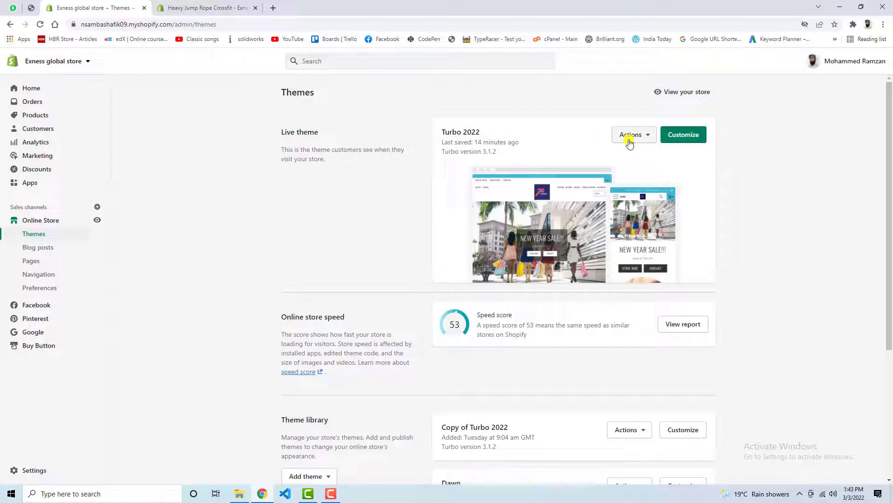
- From the live Turbo 2022 theme's Actions menu, choose Edit code
{"action": "left_click", "coordinate": [633, 134]}
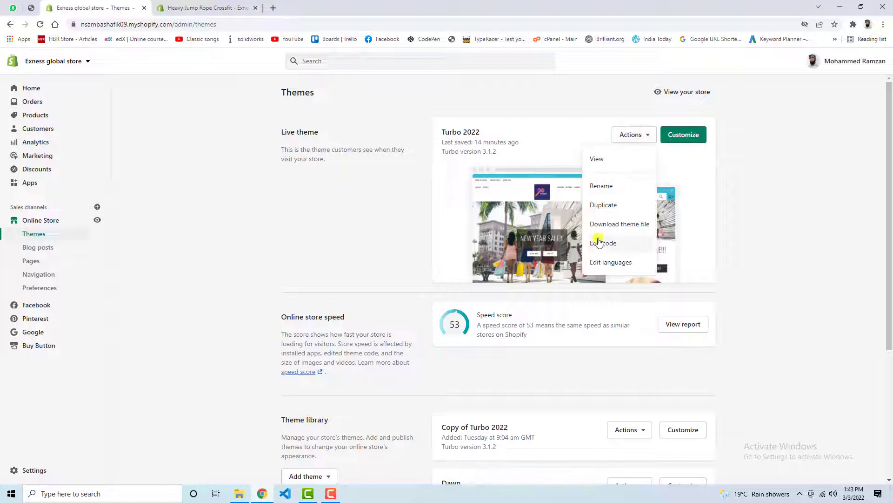
{"action": "left_click", "coordinate": [603, 243]}
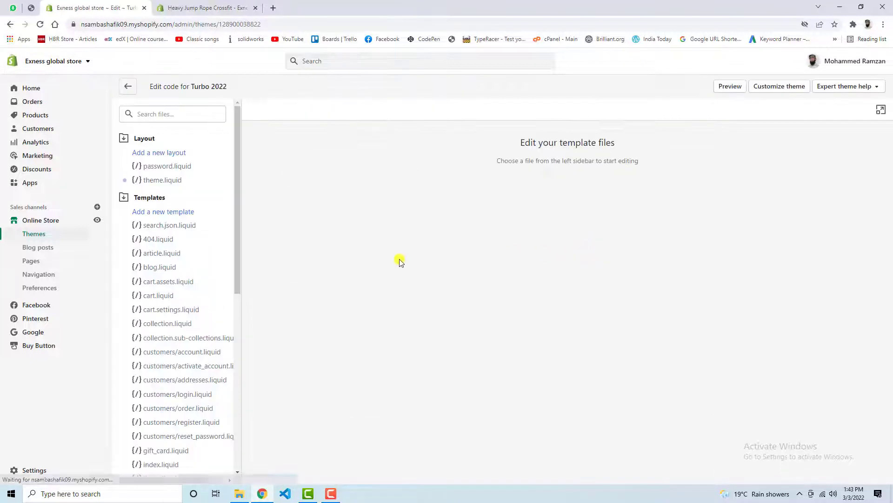
- Load product.liquid from Templates and expand the Sections file list
{"action": "left_click", "coordinate": [143, 138]}
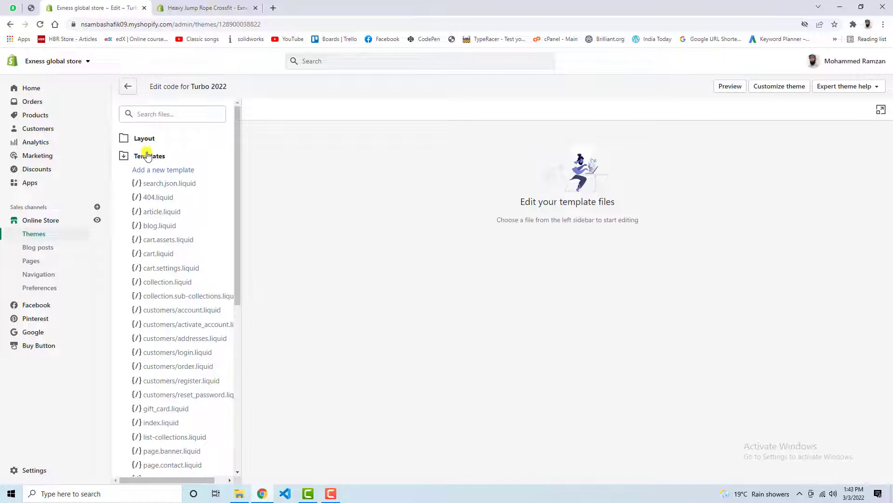
{"action": "left_click", "coordinate": [149, 155]}
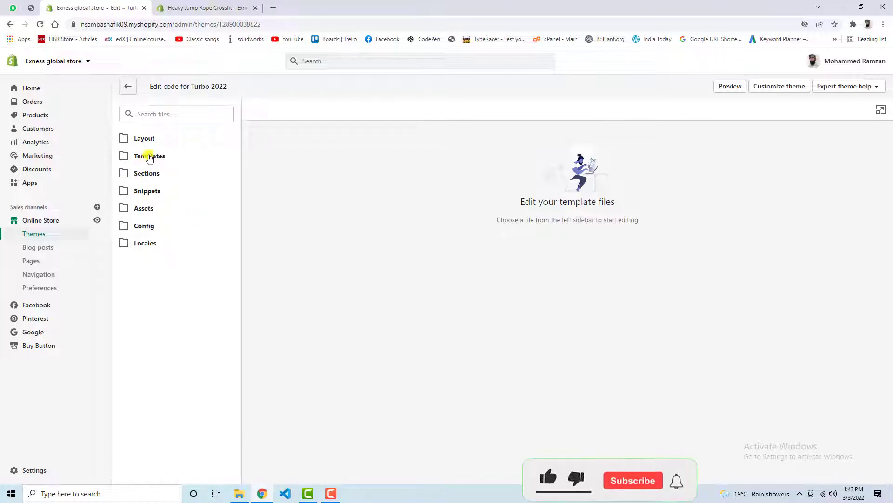
{"action": "left_click", "coordinate": [149, 155]}
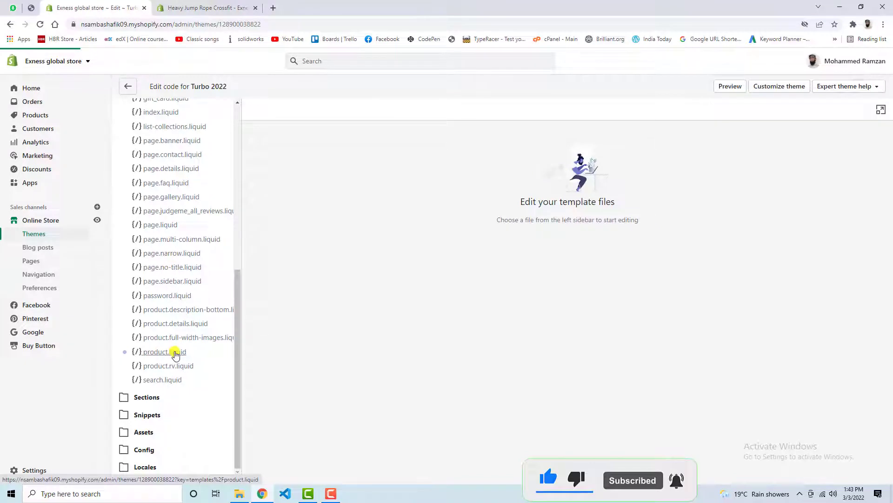
{"action": "left_click", "coordinate": [164, 352]}
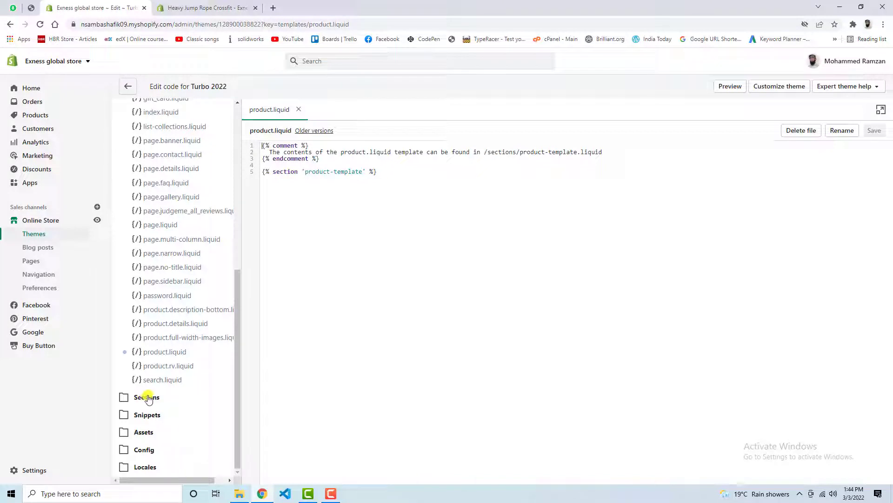
{"action": "left_click", "coordinate": [146, 397]}
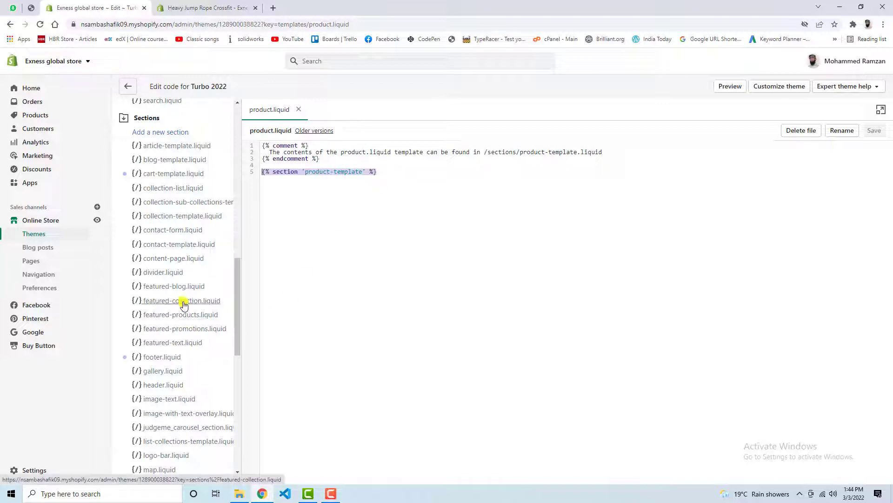
{"action": "mouse_move", "coordinate": [149, 303]}
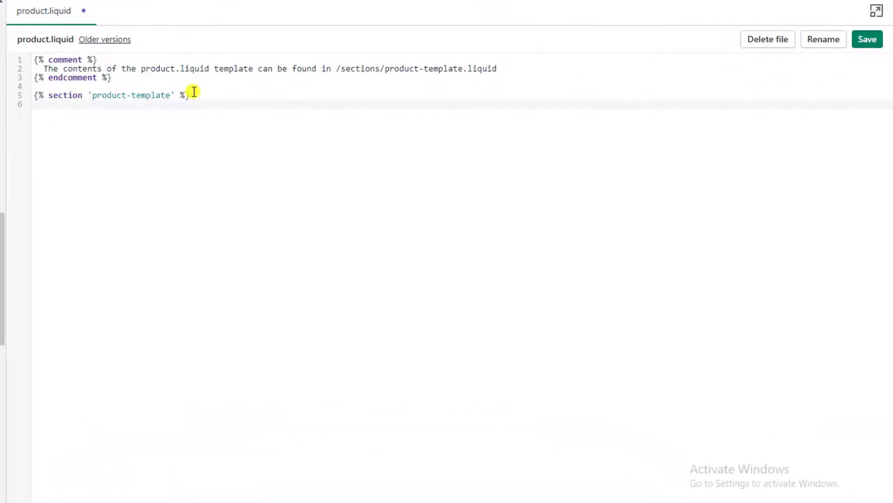
- Add {% section 'featured-collection' %} to product.liquid and switch to featured-collection.liquid
{"action": "type", "text": "{% section"}
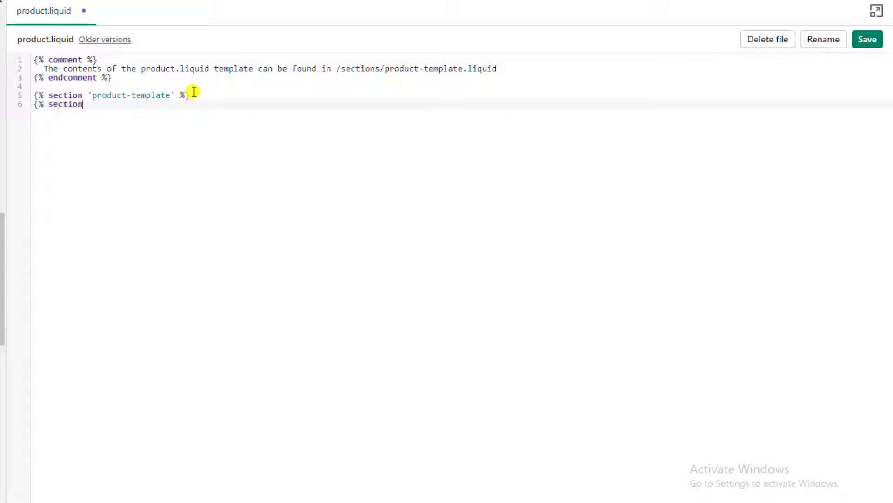
{"action": "type", "text": "'p"}
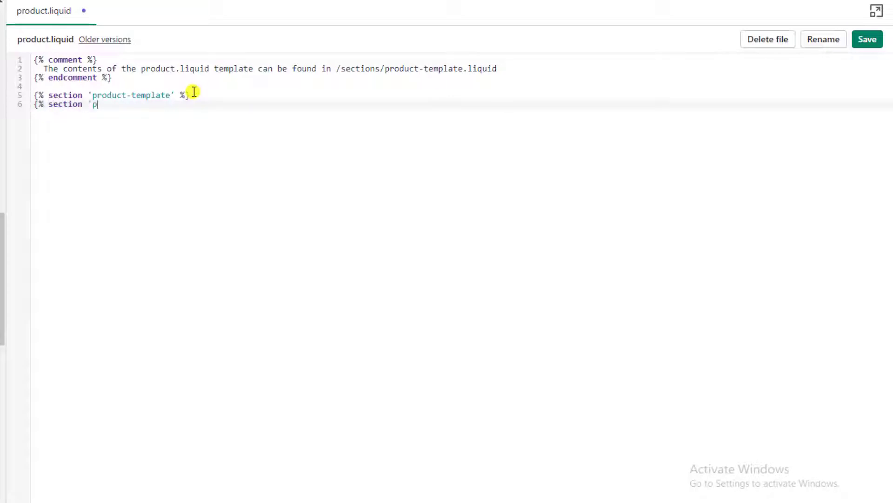
{"action": "type", "text": "fea"}
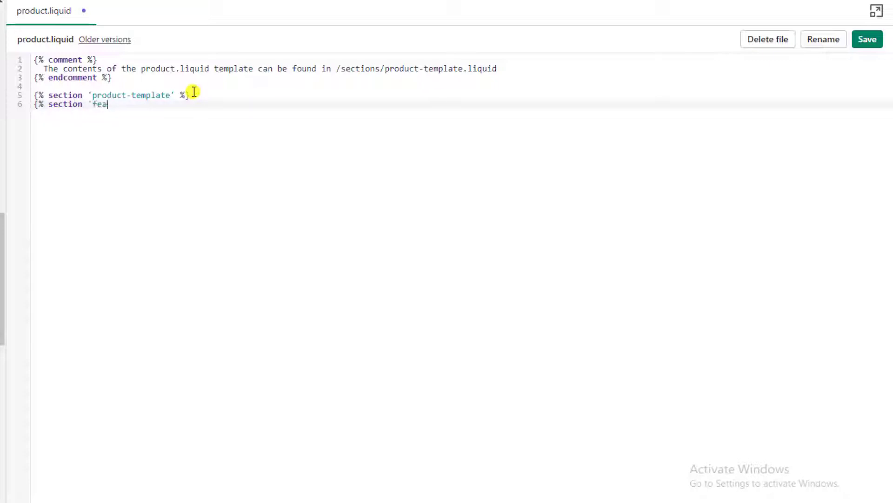
{"action": "type", "text": "tured"}
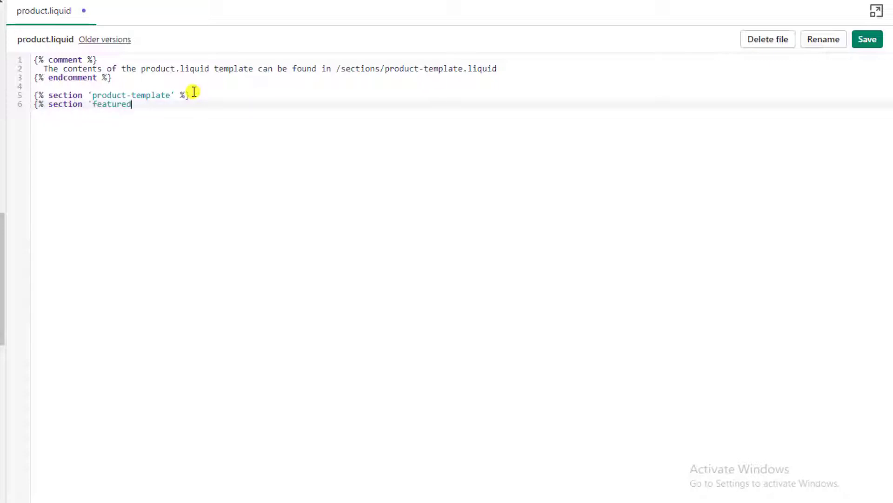
{"action": "type", "text": "-collection"}
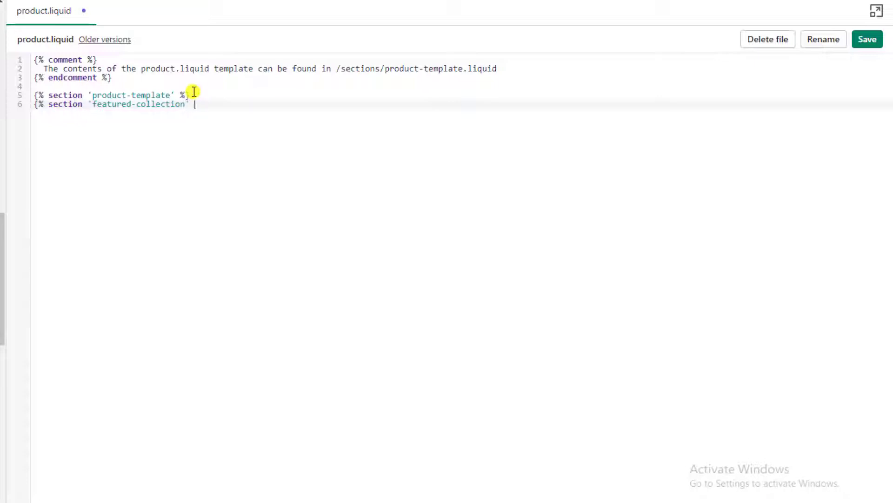
{"action": "type", "text": "%}"}
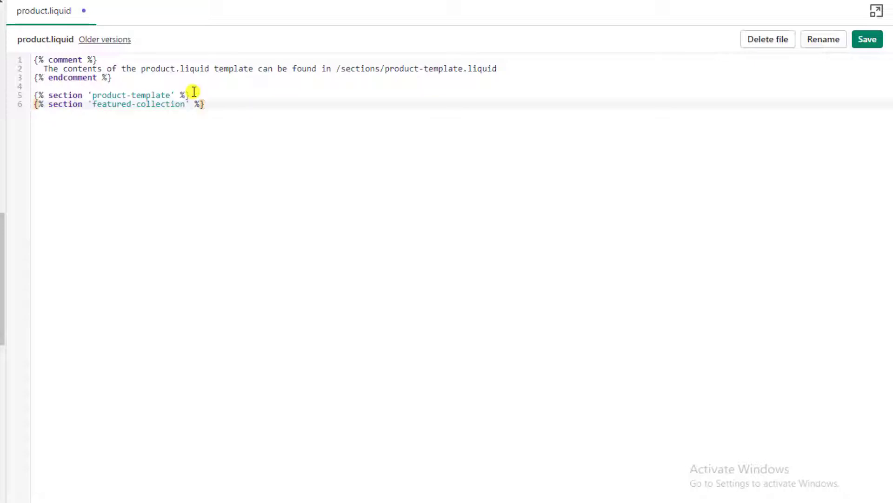
{"action": "mouse_move", "coordinate": [218, 107]}
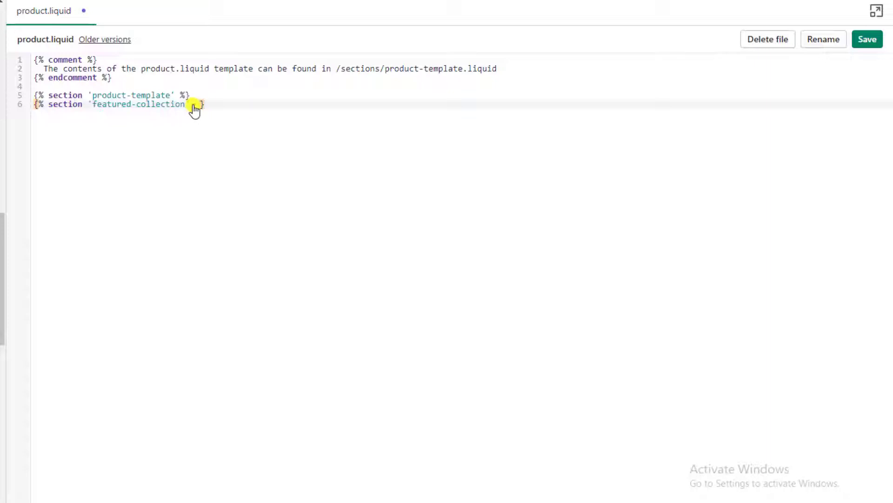
{"action": "left_click", "coordinate": [137, 103]}
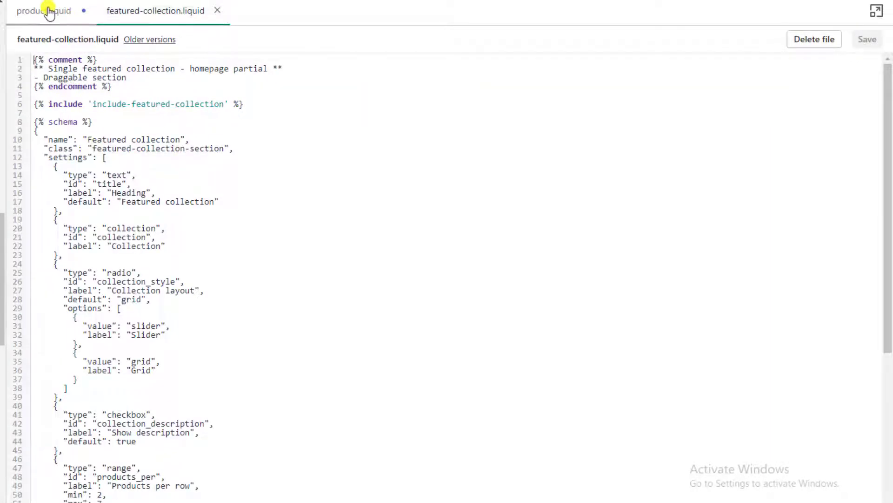
- Return to product.liquid and review the storefront product page's new Featured Collection section
{"action": "left_click", "coordinate": [44, 10]}
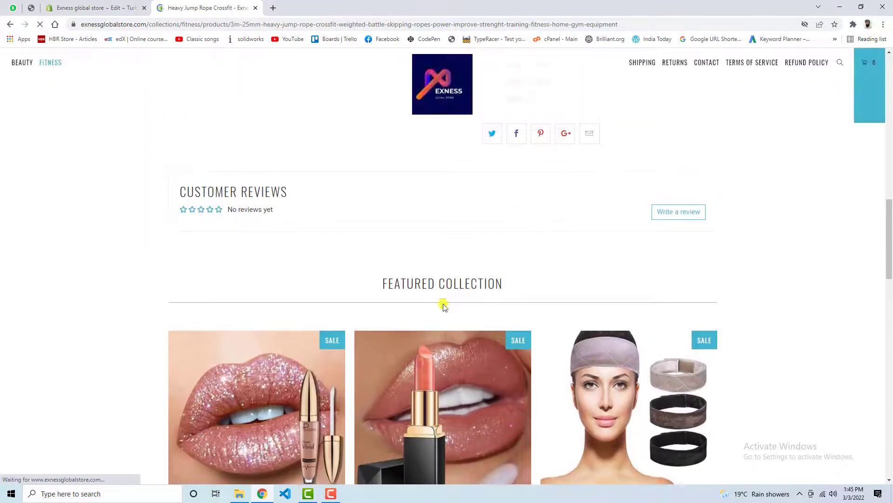
{"action": "scroll", "scroll_direction": "down", "scroll_amount": 3}
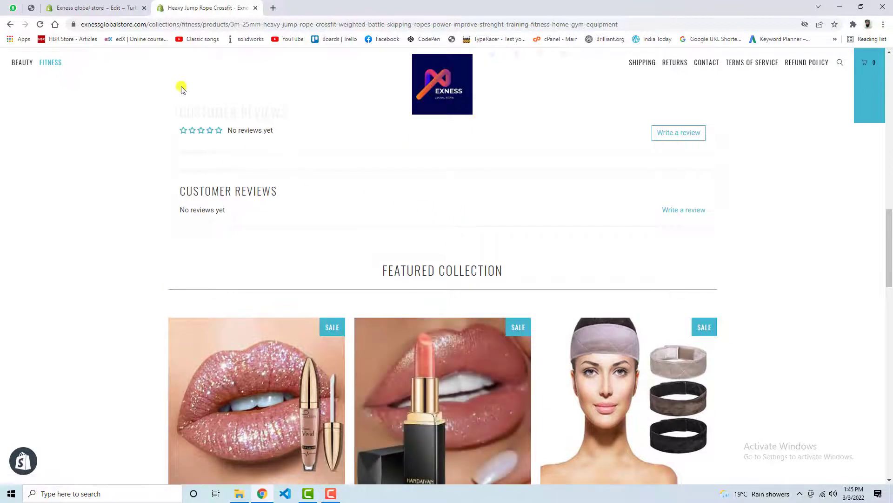
{"action": "scroll", "scroll_direction": "down", "scroll_amount": 3}
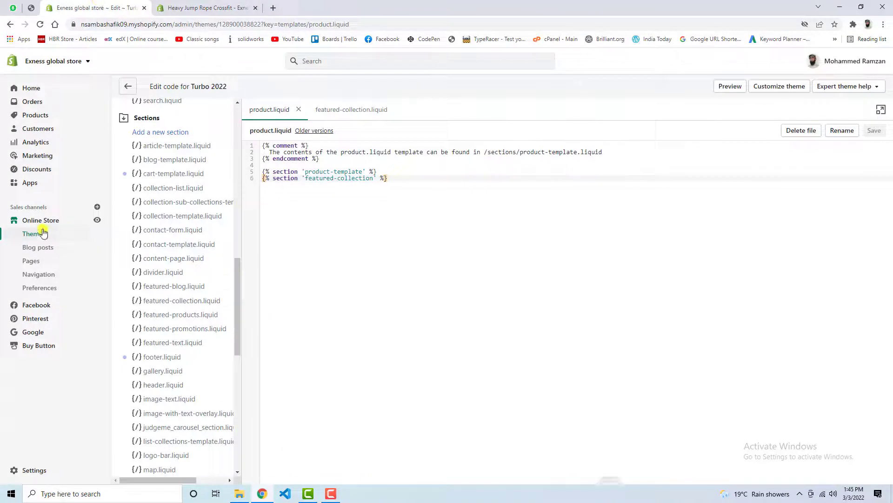
- From the themes list, launch the Turbo 2022 customizer on the Default product template
{"action": "left_click", "coordinate": [33, 233]}
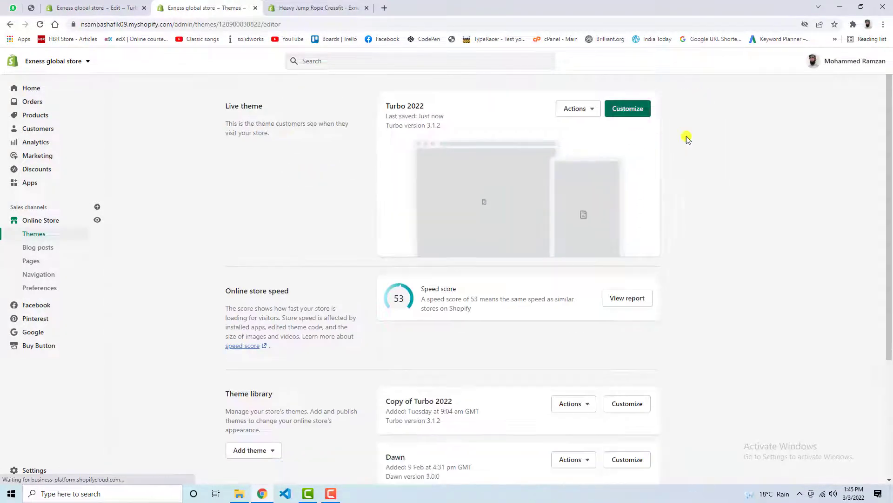
{"action": "left_click", "coordinate": [627, 108]}
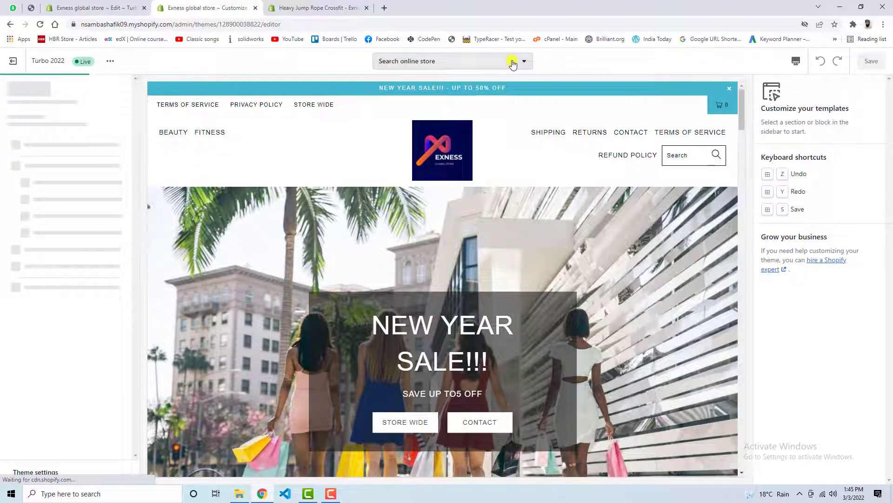
{"action": "left_click", "coordinate": [522, 62]}
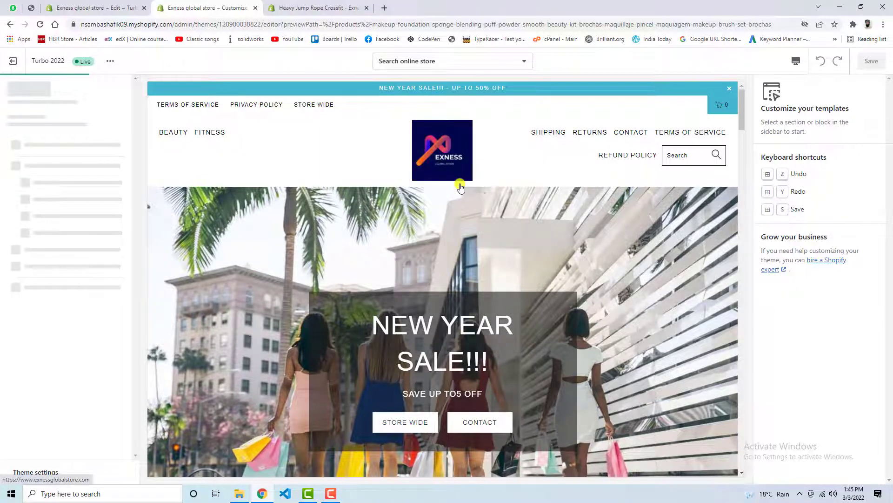
{"action": "mouse_move", "coordinate": [460, 186]}
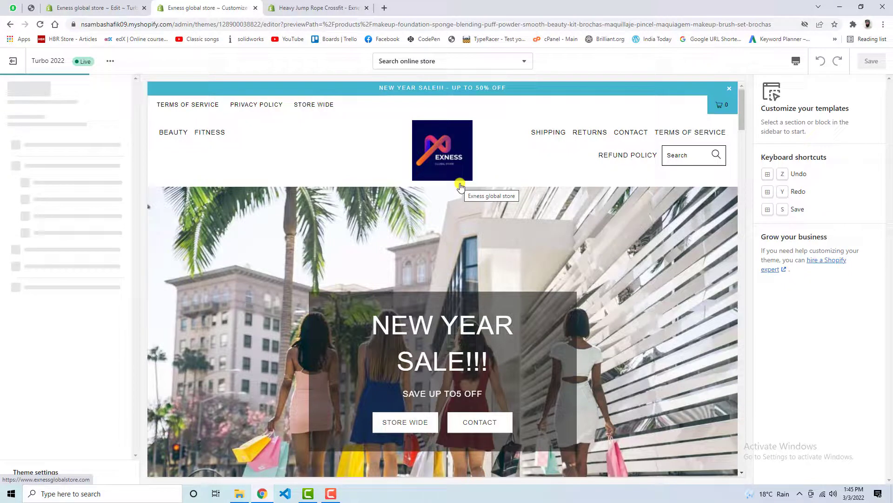
{"action": "mouse_move", "coordinate": [456, 202]}
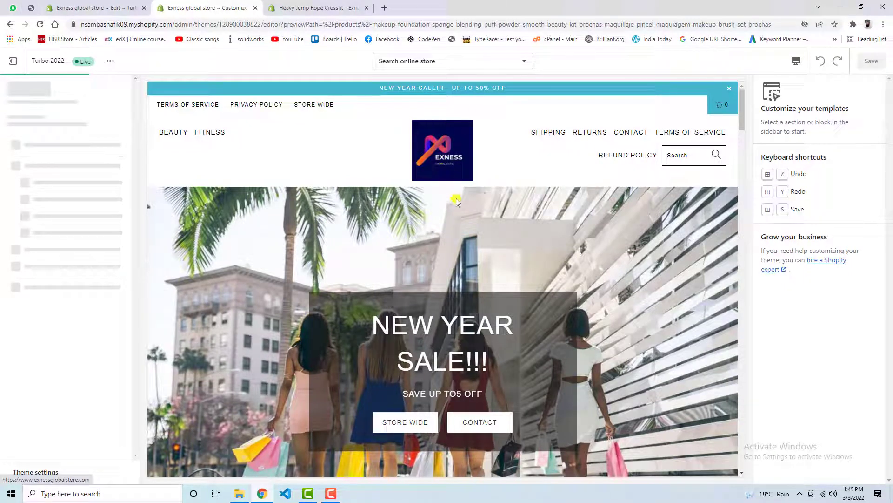
{"action": "mouse_move", "coordinate": [344, 277]}
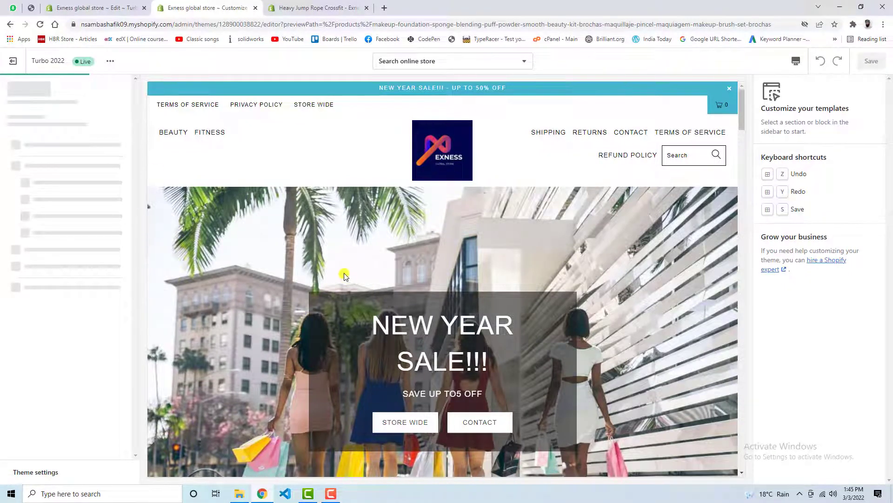
{"action": "mouse_move", "coordinate": [328, 273]}
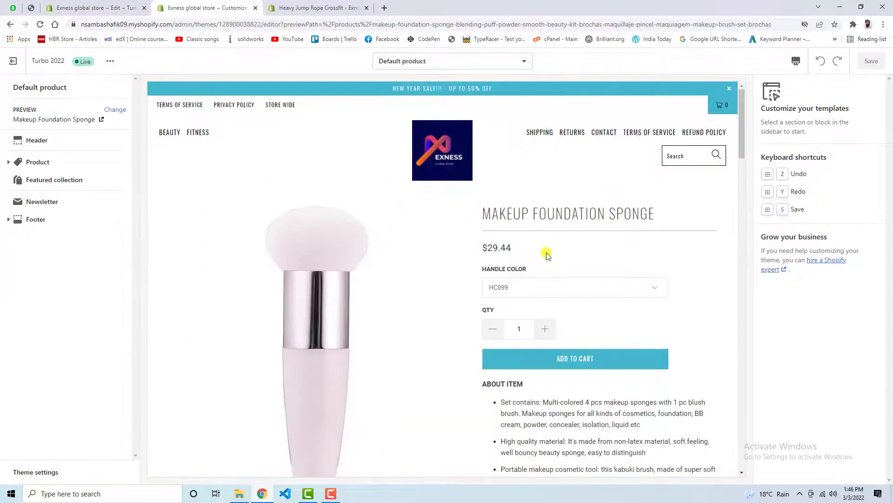
- Swap the Featured collection section's collection from Beauty to DAILY ESSENTIALS
{"action": "scroll", "scroll_direction": "down", "scroll_amount": 3}
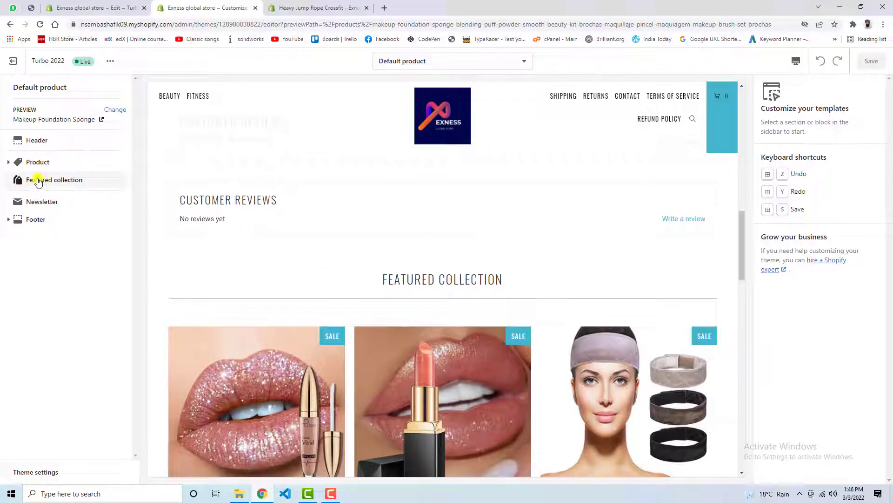
{"action": "left_click", "coordinate": [54, 179]}
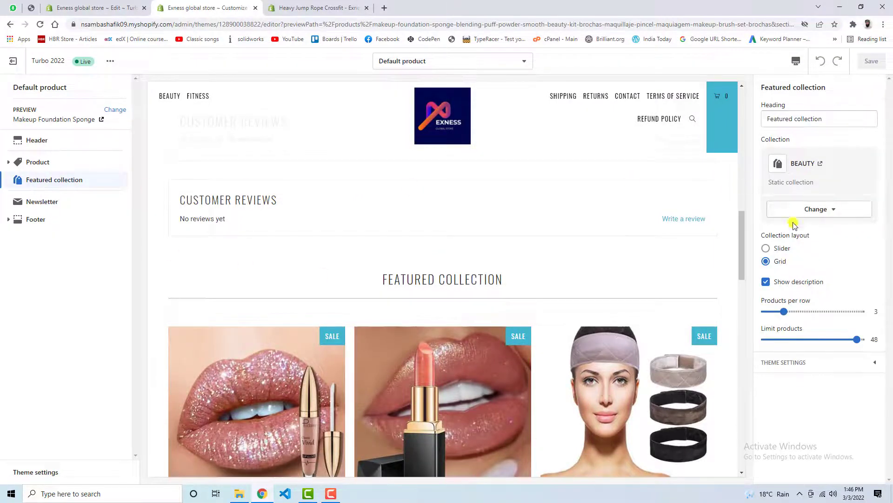
{"action": "left_click", "coordinate": [819, 208]}
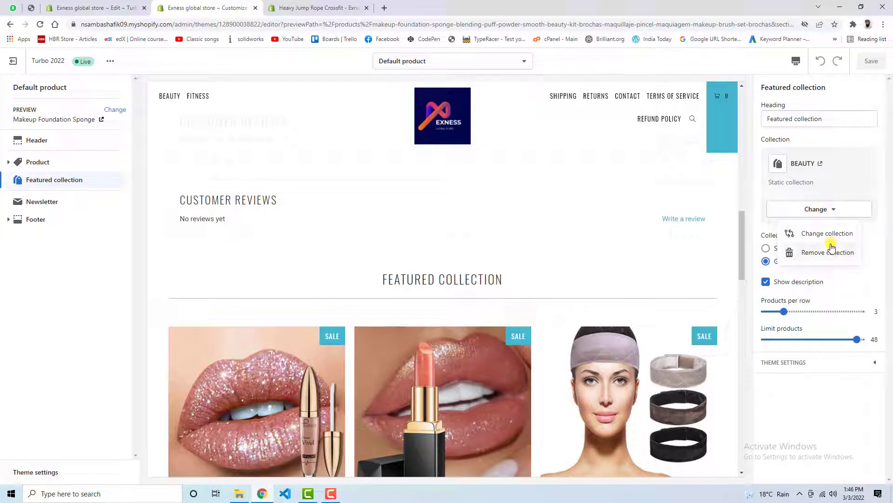
{"action": "left_click", "coordinate": [827, 232]}
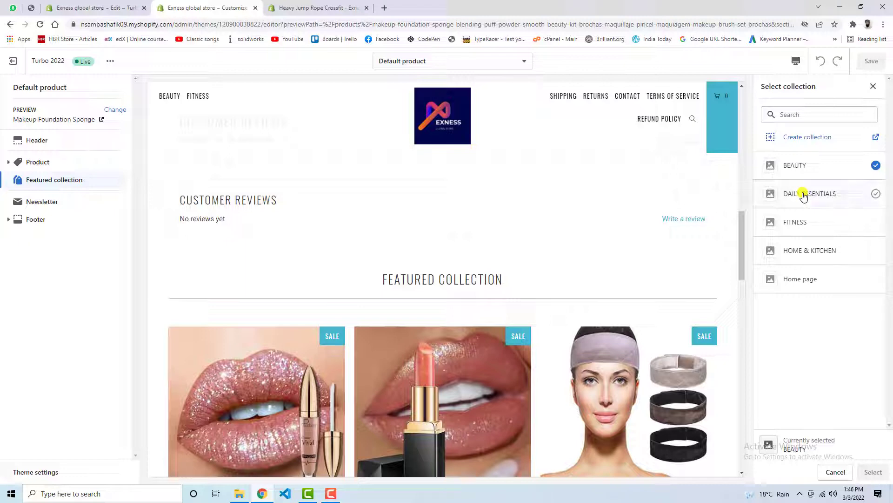
{"action": "left_click", "coordinate": [809, 193]}
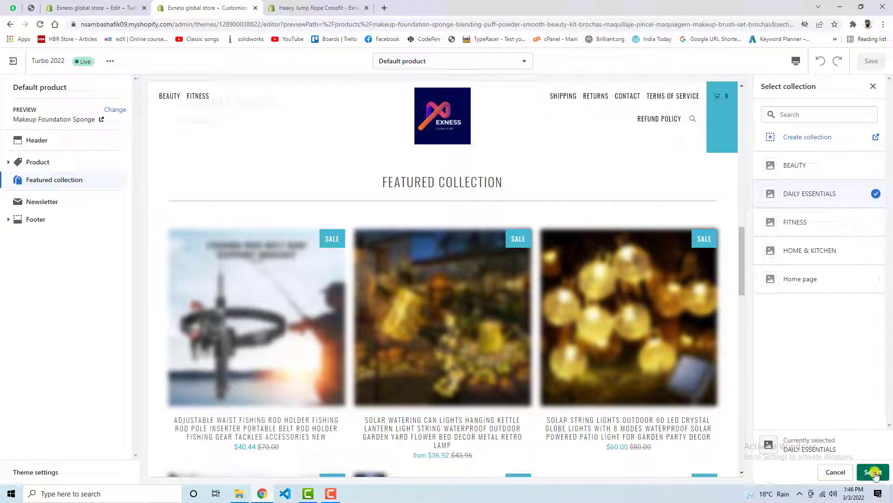
{"action": "left_click", "coordinate": [871, 472]}
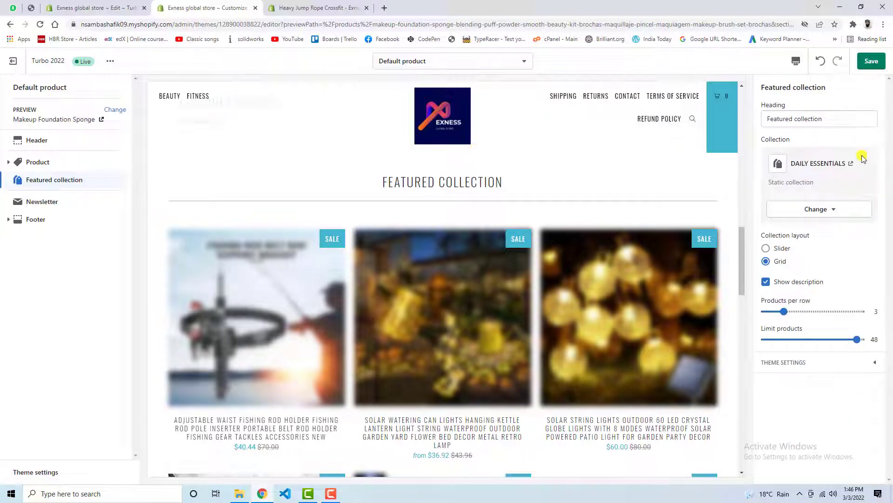
- Retitle the section heading to 'Related Products'
{"action": "left_click", "coordinate": [818, 118]}
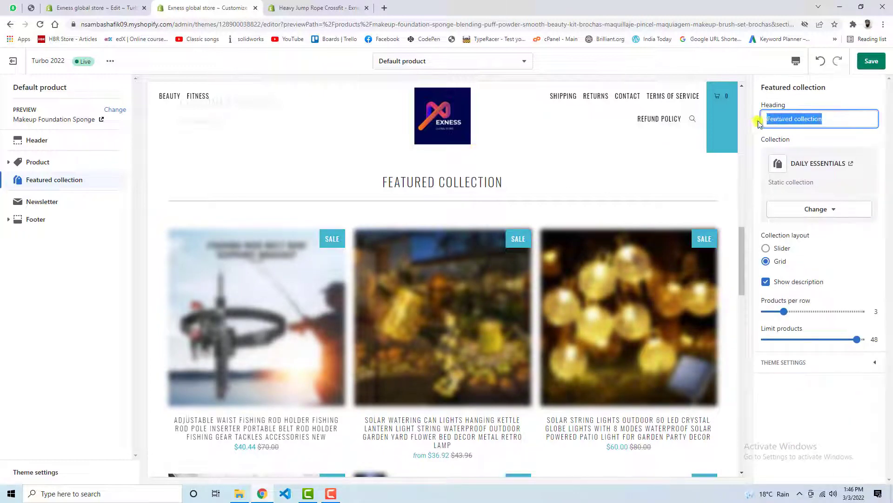
{"action": "type", "text": "R"}
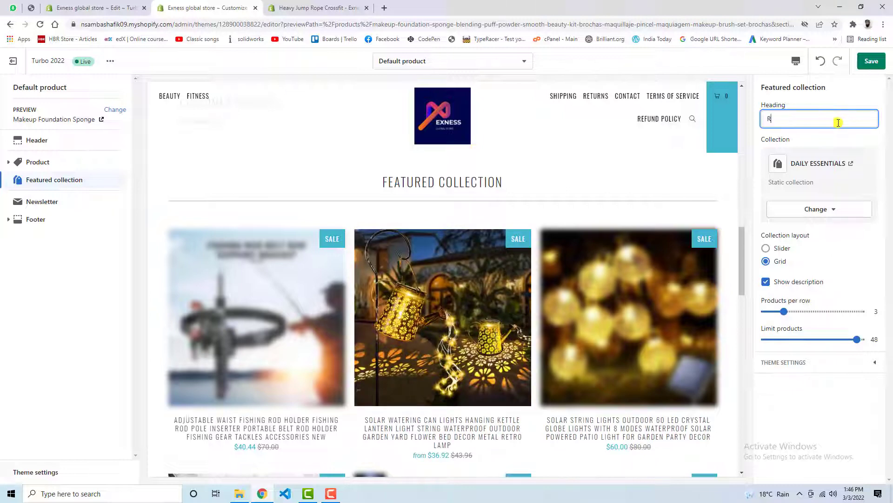
{"action": "type", "text": "Related  Products"}
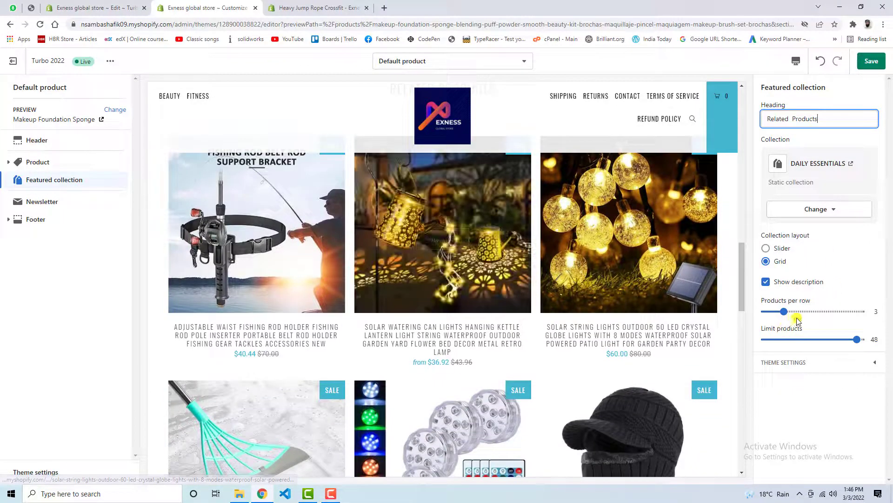
- Set Products per row to 3 and Limit products to 9 with the sliders
{"action": "left_click_drag", "start_coordinate": [785, 311], "coordinate": [803, 310]}
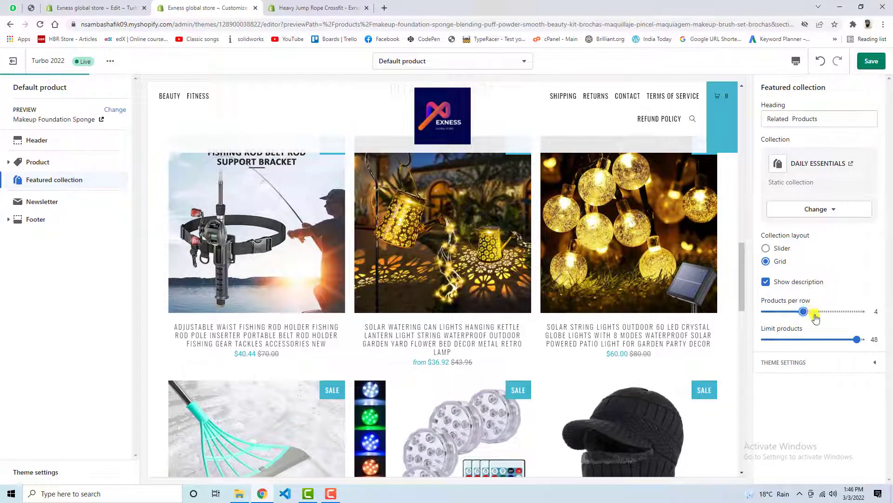
{"action": "left_click_drag", "start_coordinate": [803, 310], "coordinate": [803, 311]}
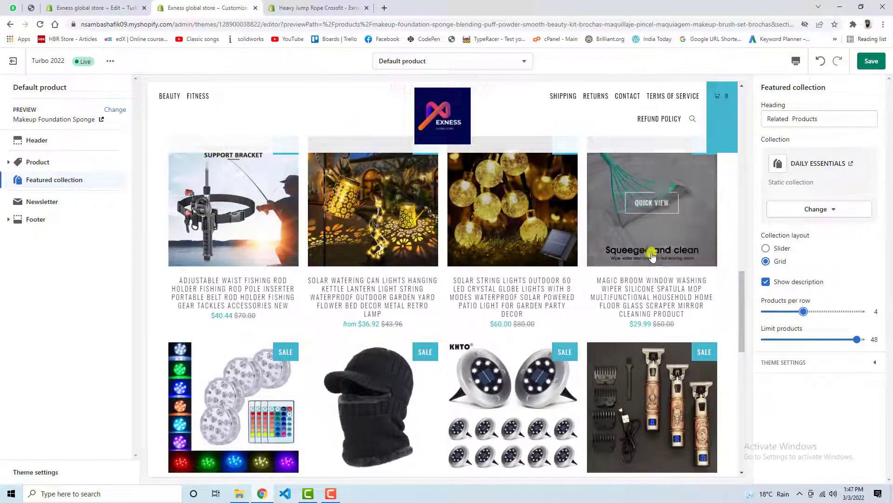
{"action": "left_click_drag", "start_coordinate": [803, 311], "coordinate": [784, 311]}
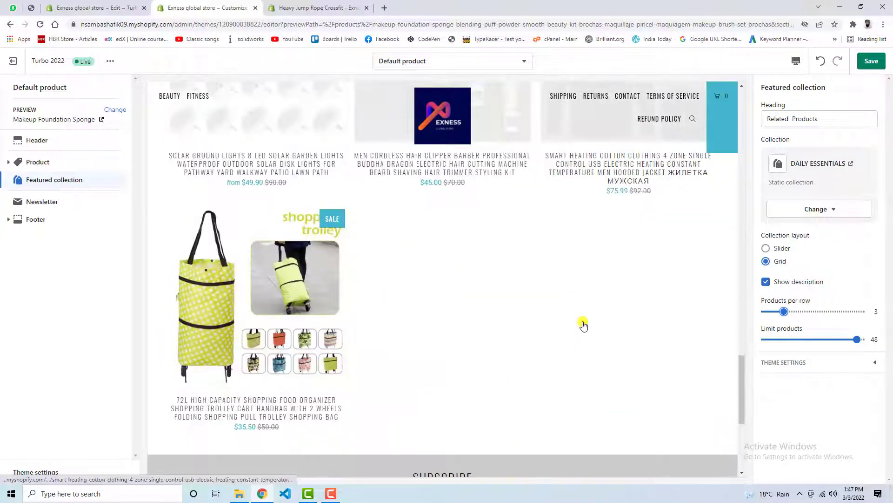
{"action": "left_click_drag", "start_coordinate": [859, 339], "coordinate": [792, 338]}
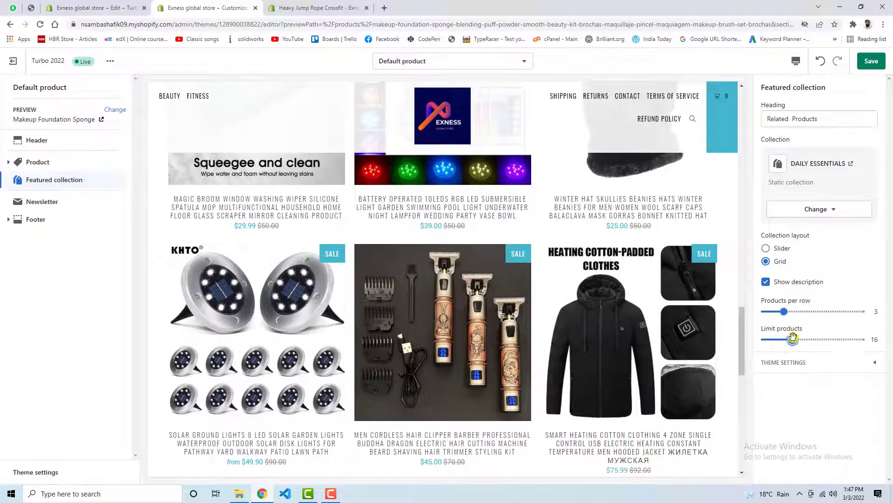
{"action": "left_click_drag", "start_coordinate": [786, 338], "coordinate": [792, 339]}
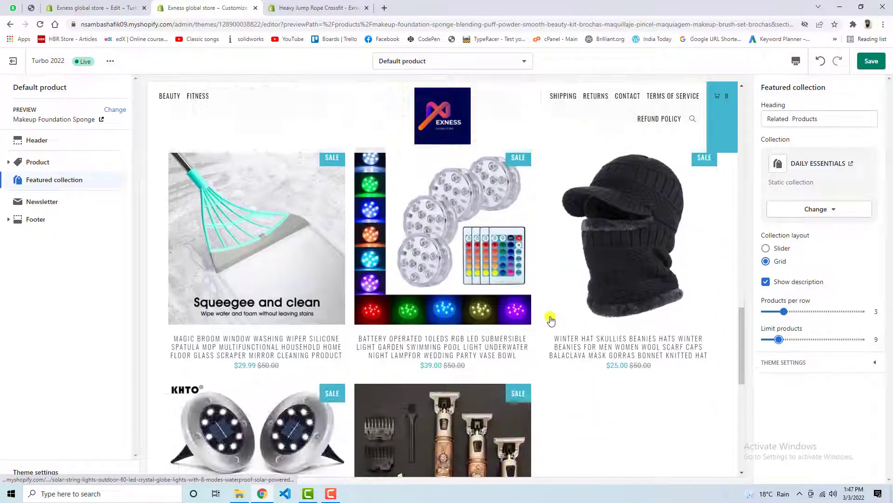
{"action": "scroll", "scroll_direction": "down", "scroll_amount": 3}
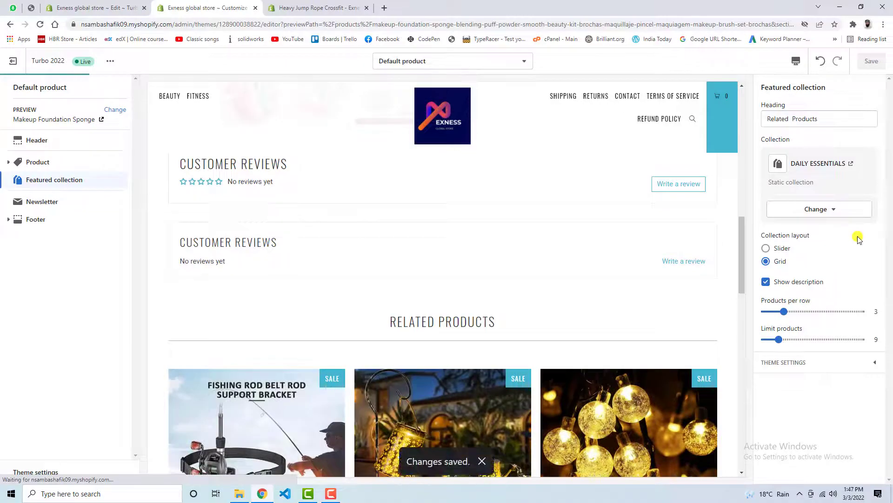
{"action": "left_click", "coordinate": [766, 247]}
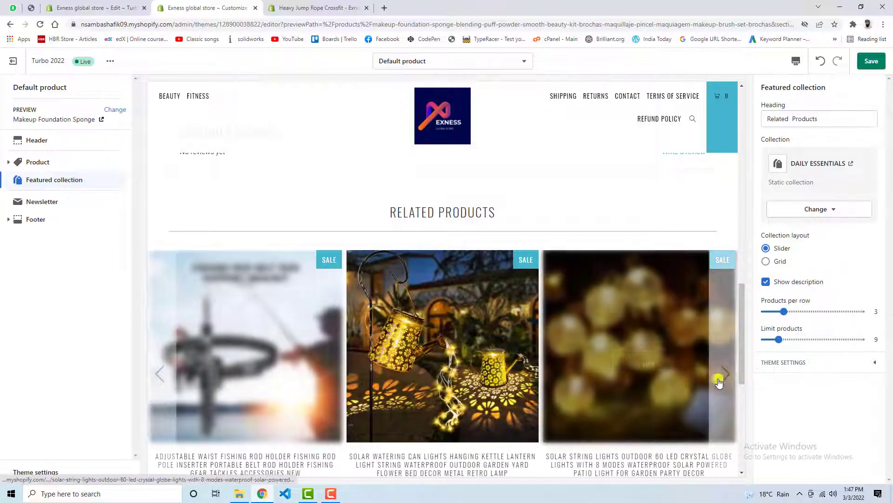
{"action": "left_click", "coordinate": [723, 374]}
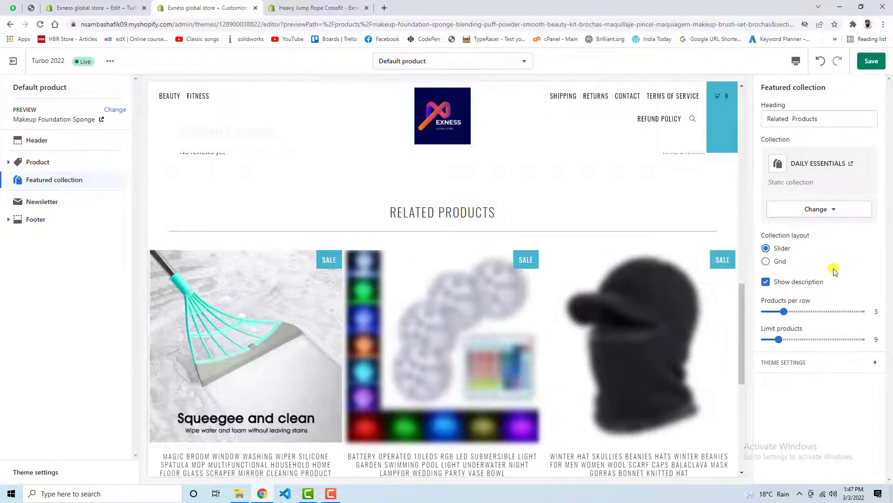
{"action": "left_click", "coordinate": [765, 261]}
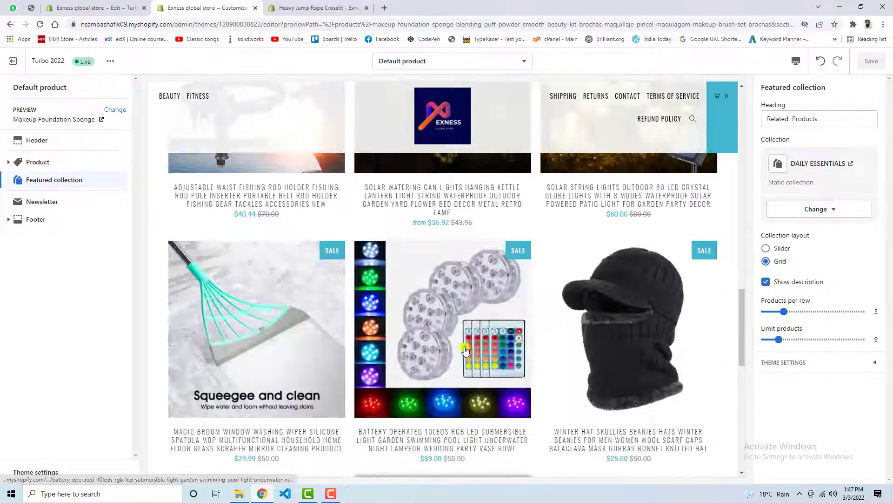
{"action": "scroll", "scroll_direction": "down", "scroll_amount": 3}
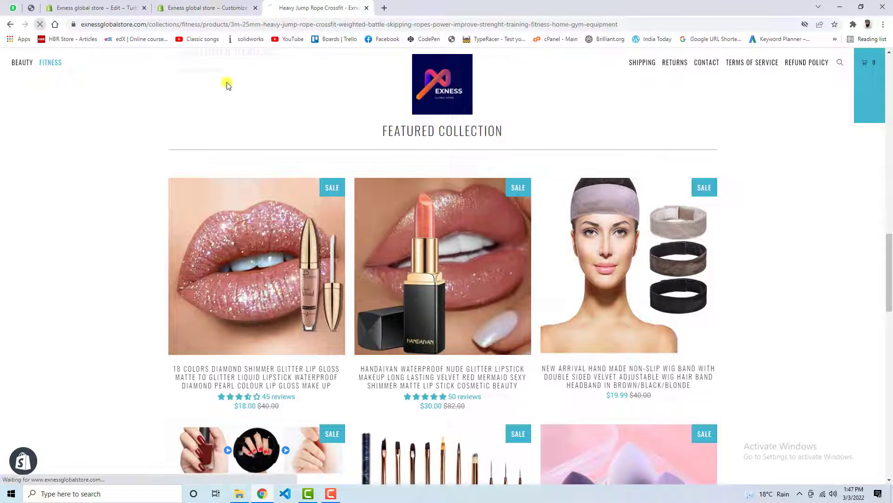
- Scroll the live Heavy Jump Rope Crossfit product page and reload it
{"action": "scroll", "scroll_direction": "down", "scroll_amount": 3}
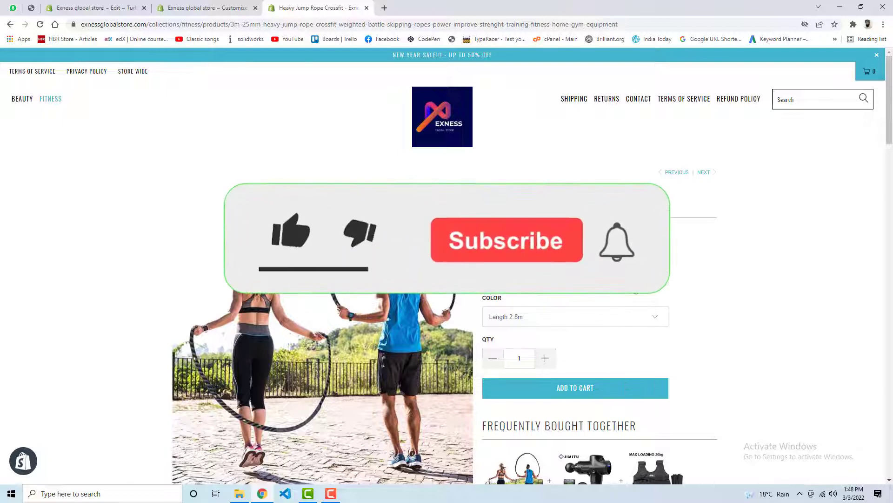
{"action": "left_click", "coordinate": [507, 240]}
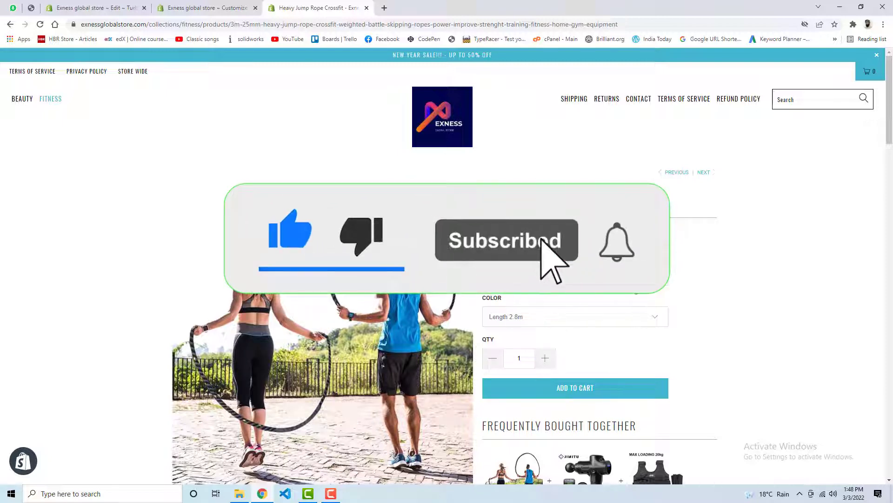